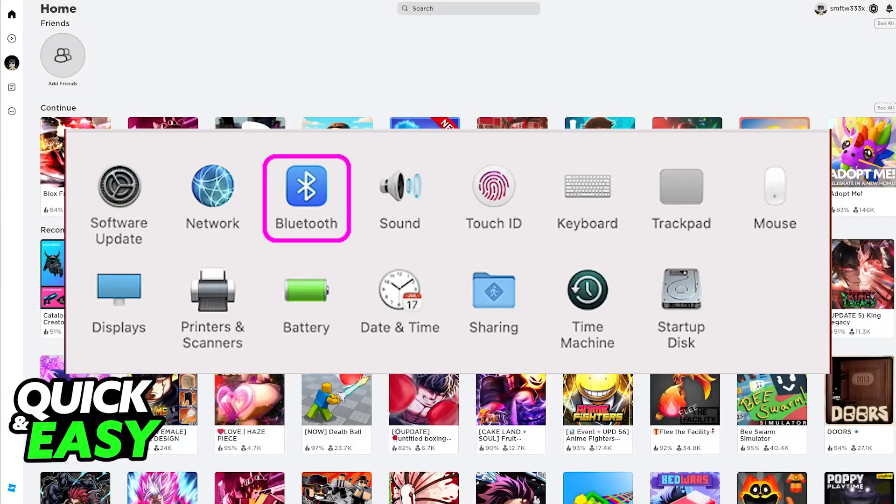
Open Bluetooth settings and connect the Xbox Wireless Controller
{"action": "left_click", "coordinate": [305, 185]}
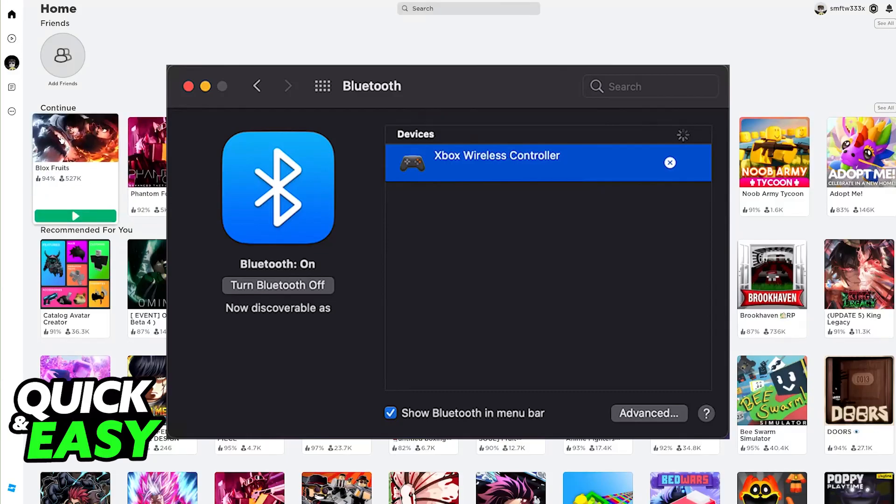
Return to the Roblox home page and close the Bluetooth settings window
{"action": "left_click", "coordinate": [74, 137]}
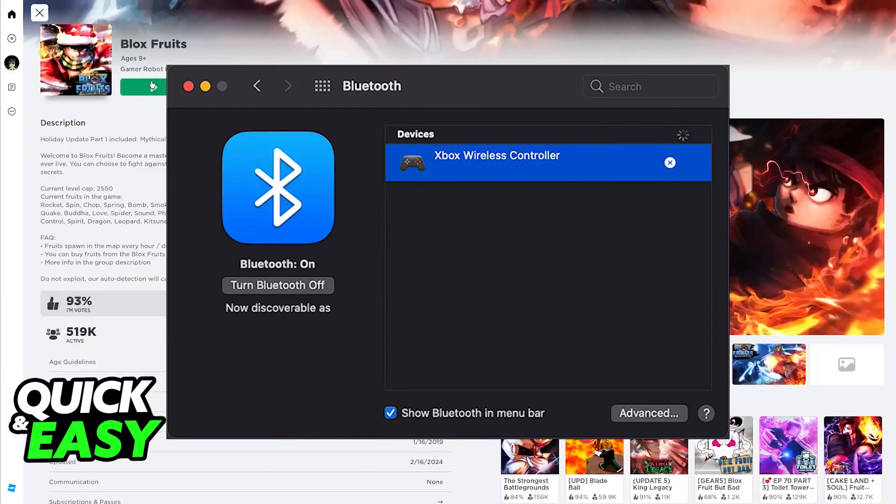
{"action": "left_click", "coordinate": [39, 13]}
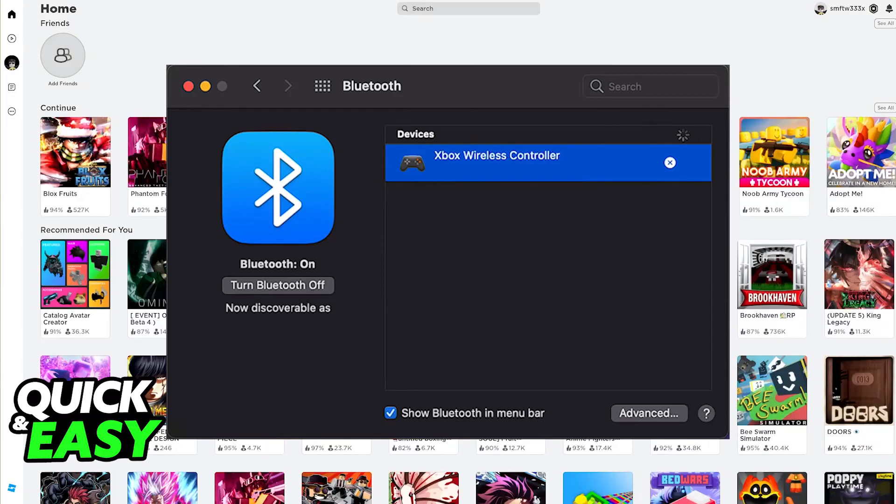
{"action": "left_click", "coordinate": [186, 85]}
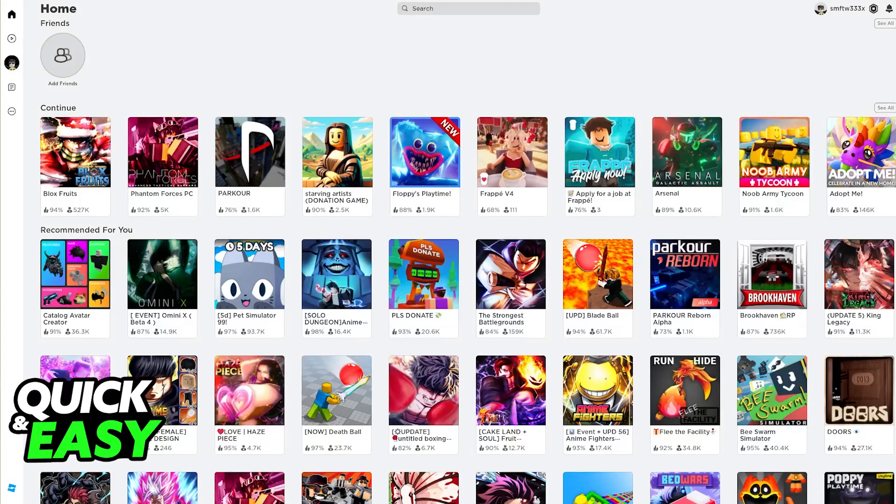
{"action": "mouse_move", "coordinate": [162, 152]}
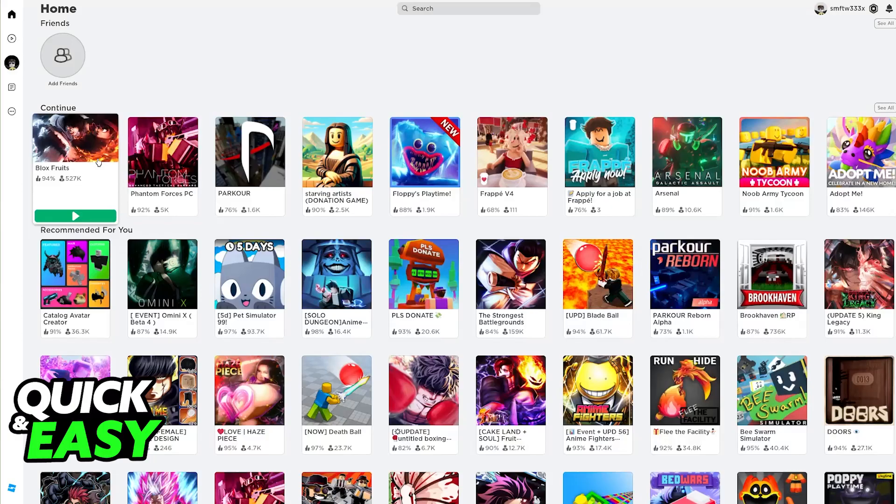
Open the Blox Fruits game page and start playing
{"action": "left_click", "coordinate": [75, 138]}
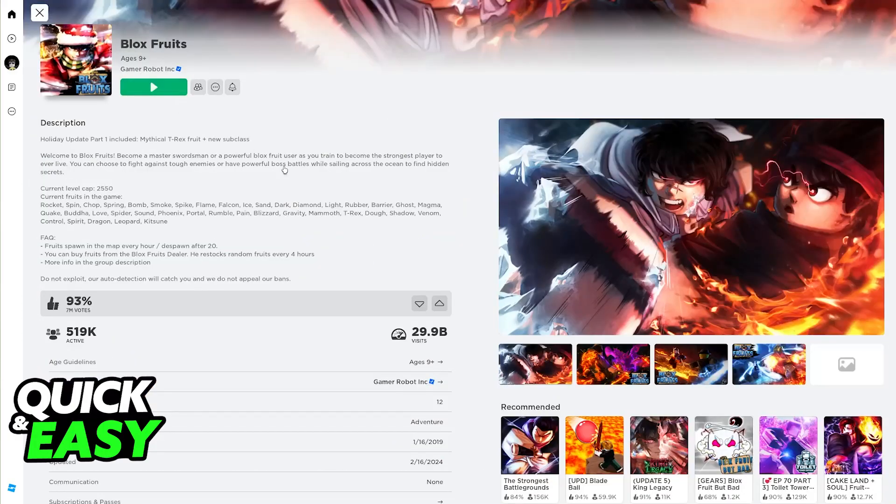
{"action": "left_click", "coordinate": [153, 86]}
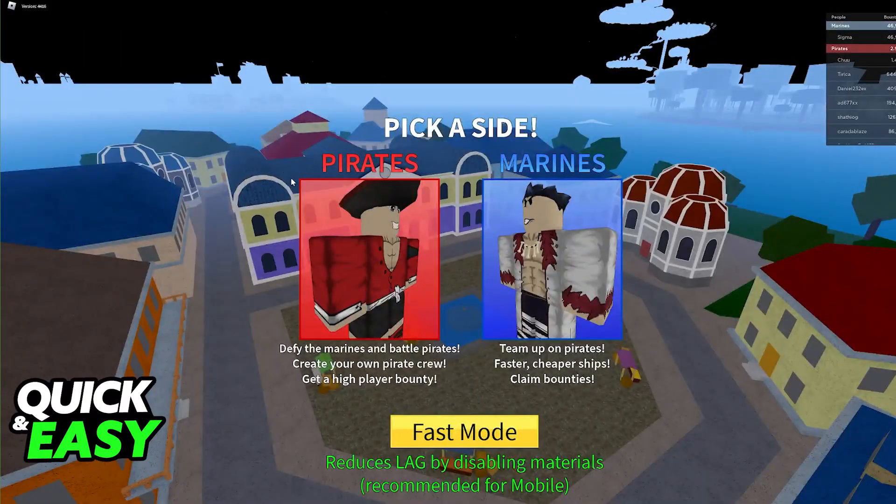
{"action": "left_click", "coordinate": [369, 258]}
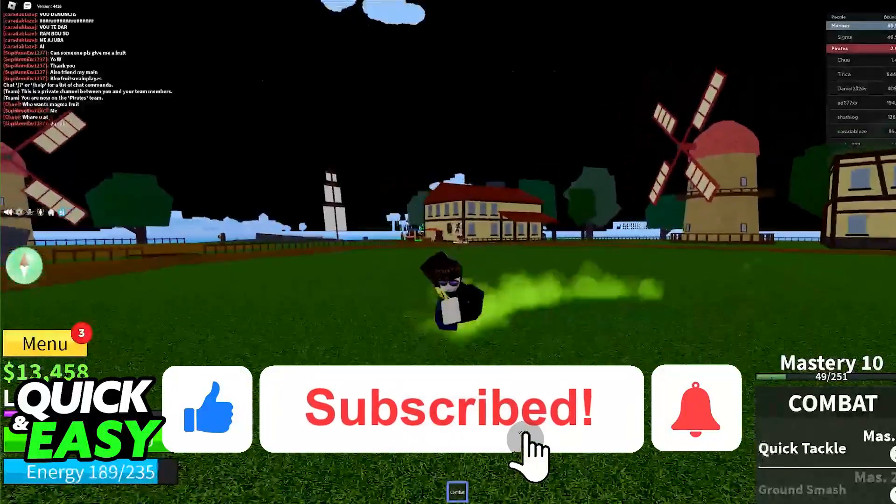
Run the Pirate character across the grassy field using the controller
{"action": "left_click", "coordinate": [695, 408]}
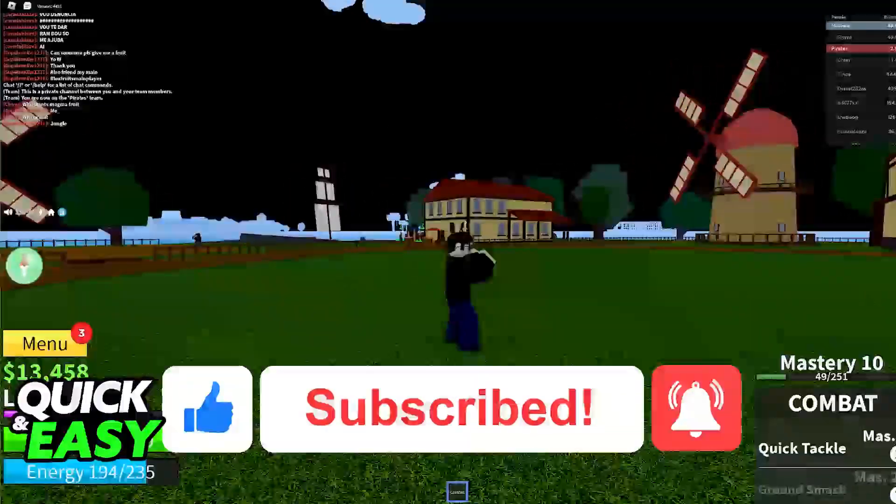